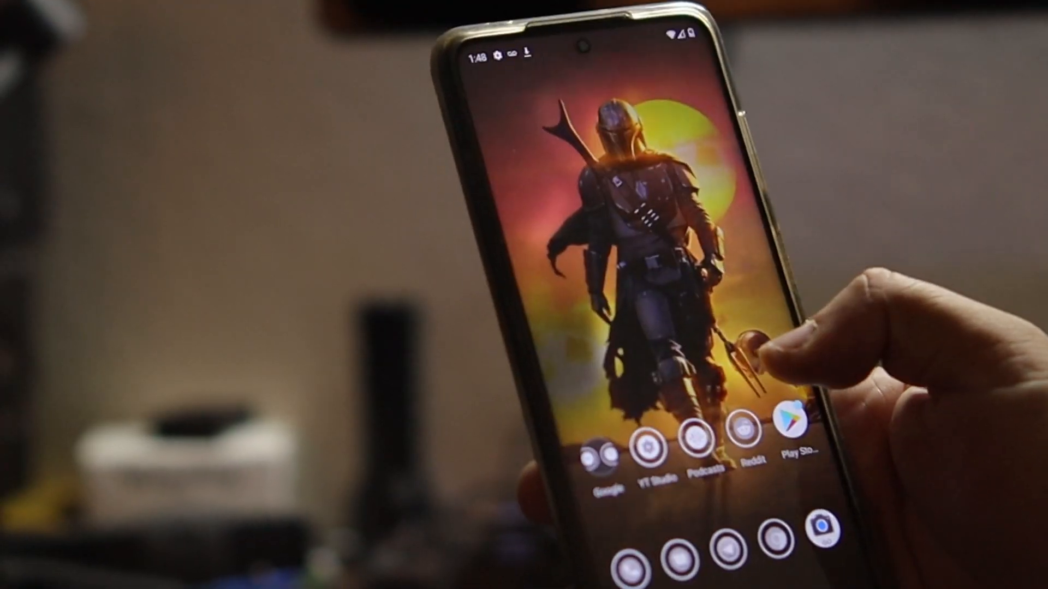
pyautogui.scroll(3)
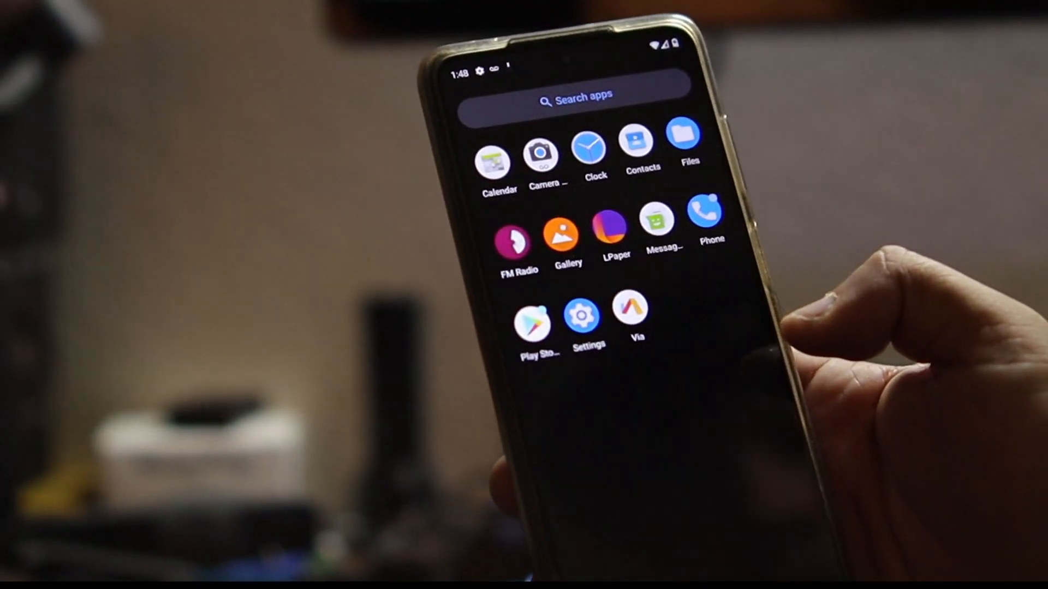